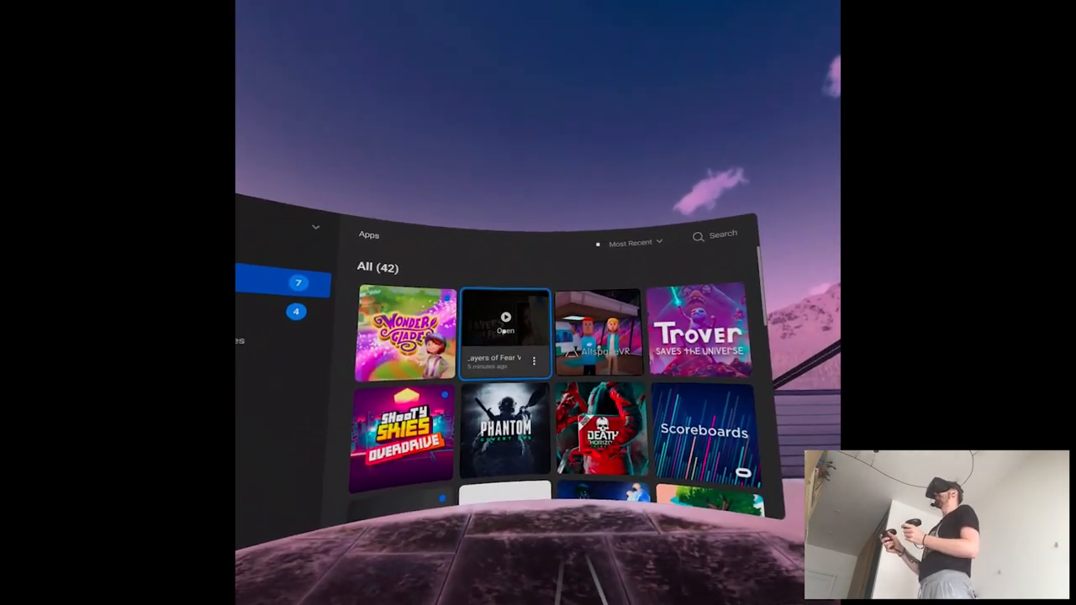
- Launch Layers of Fear VR from its tile in the Apps library
left_click(505, 330)
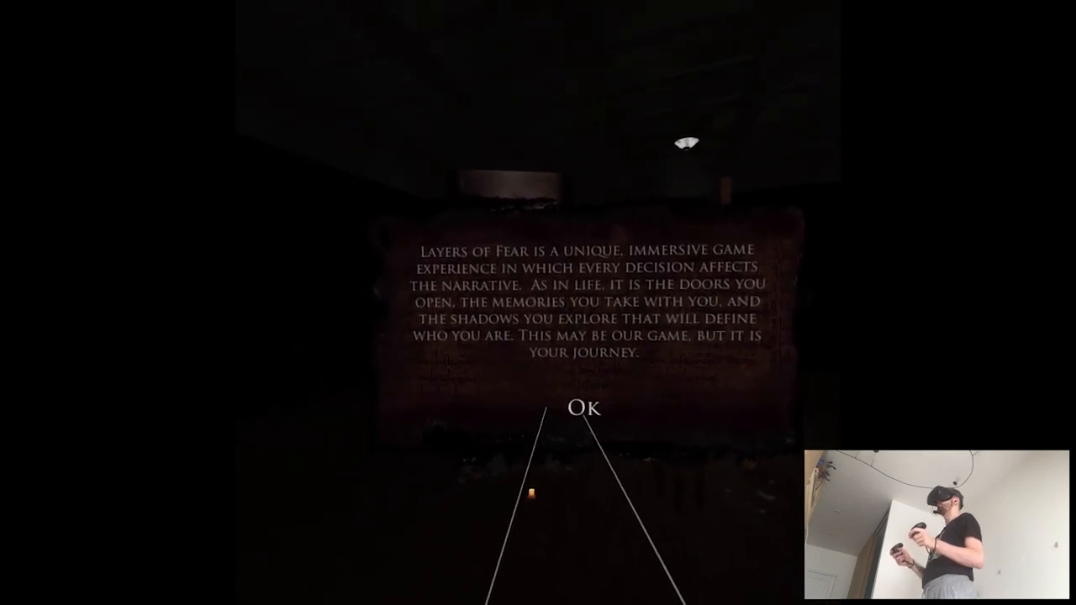
- Dismiss the opening narrative notice by selecting Ok
left_click(582, 408)
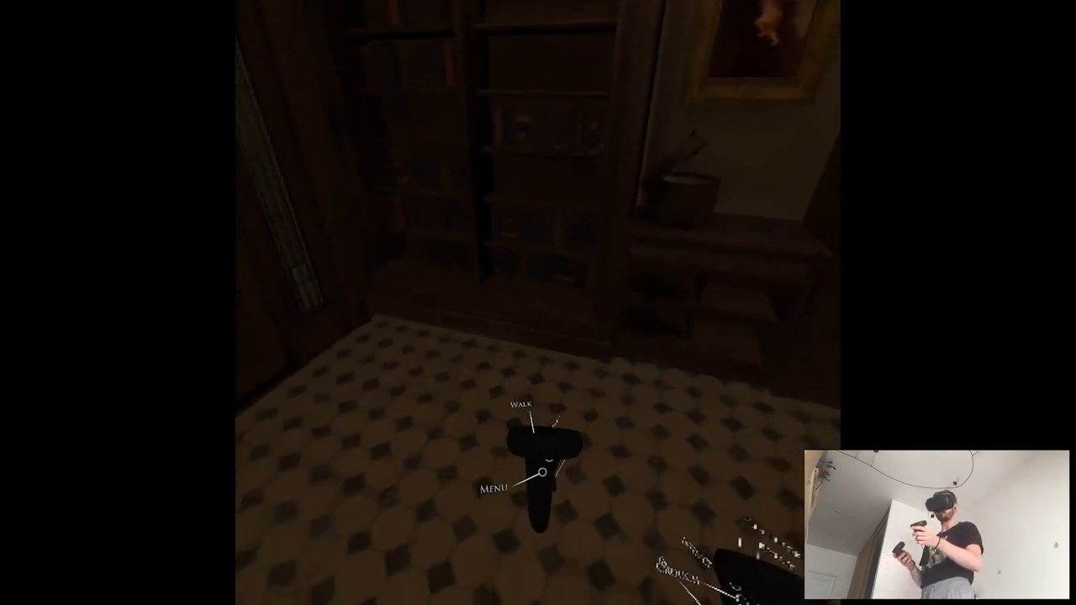
- Leave the bookshelf room and bring up the Quest navigation bar
left_click(544, 472)
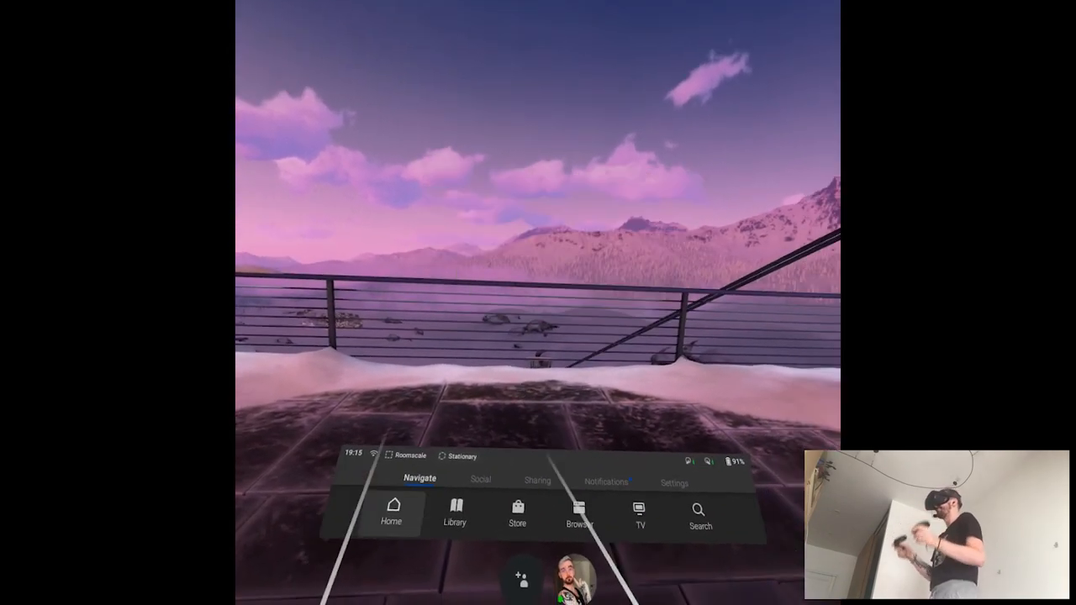
- Select Home in the universal menu to load the Quest home panel
left_click(391, 513)
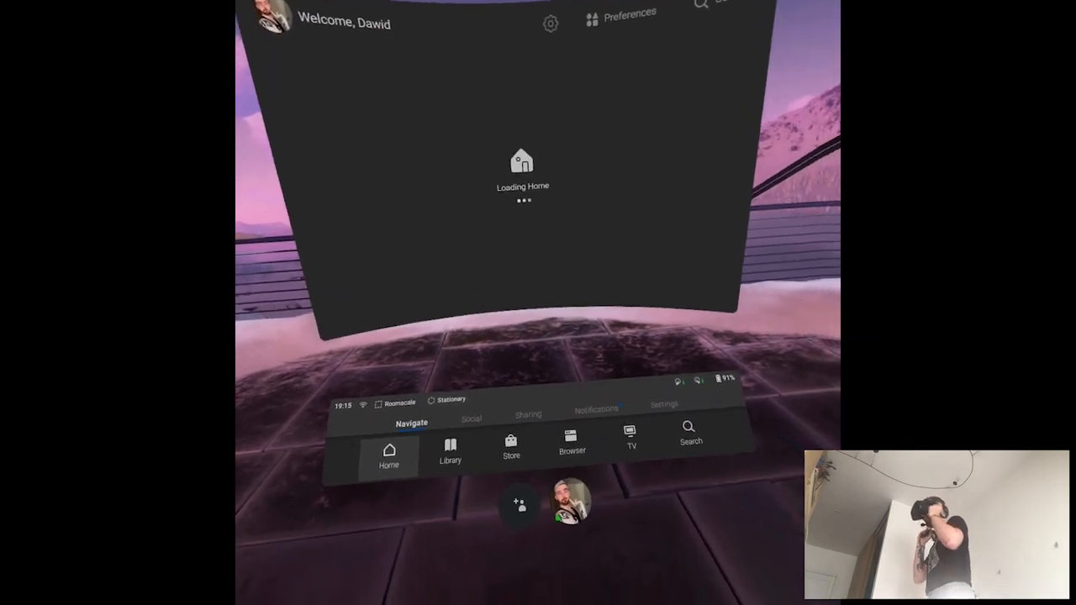